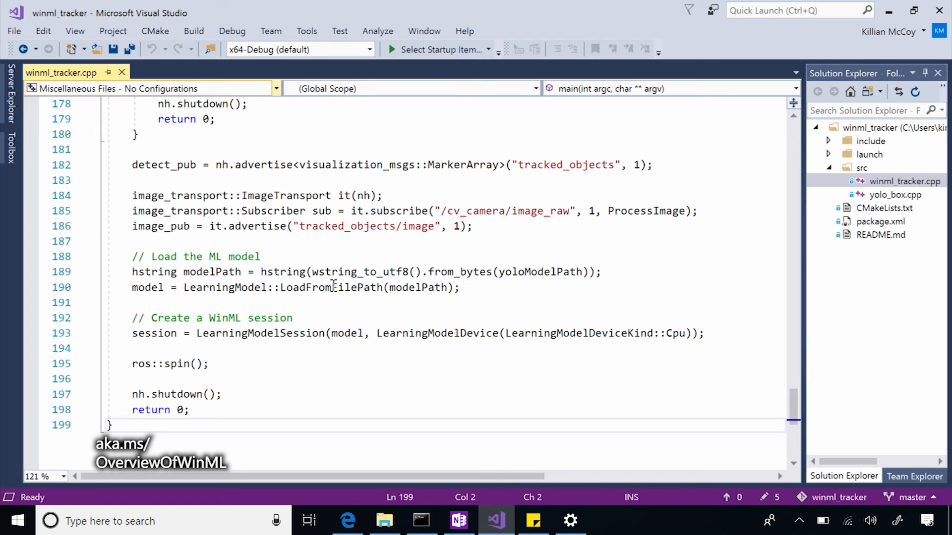
Select the LoadFromFilePath call on the model-loading line 190 of winml_tracker.cpp.
{"action": "left_click", "coordinate": [334, 288]}
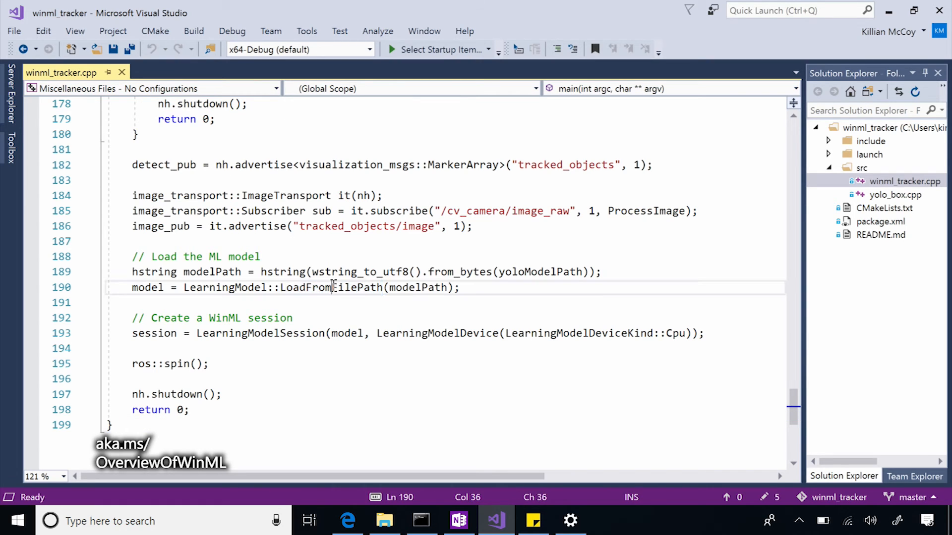
{"action": "double_click", "coordinate": [330, 288]}
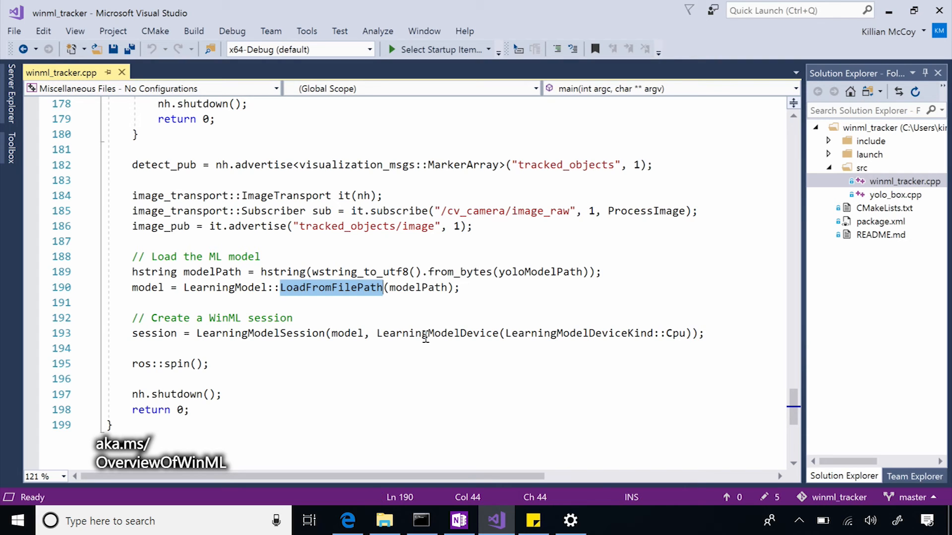
{"action": "mouse_move", "coordinate": [474, 285]}
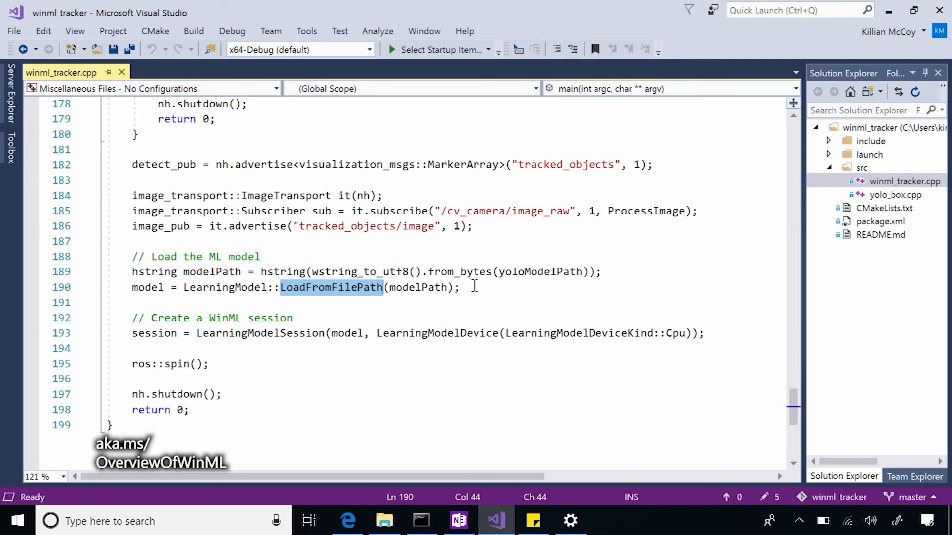